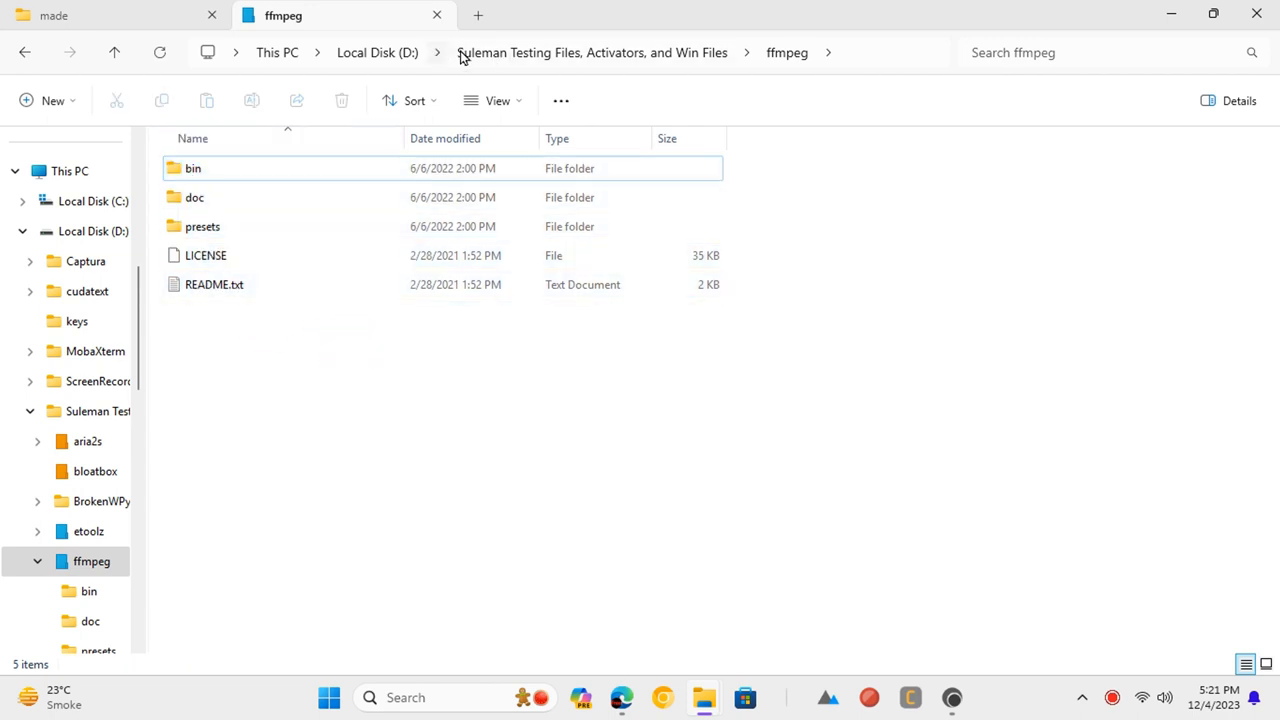
Search Windows for 'env' to find 'Edit the system environment variables'
text(env)
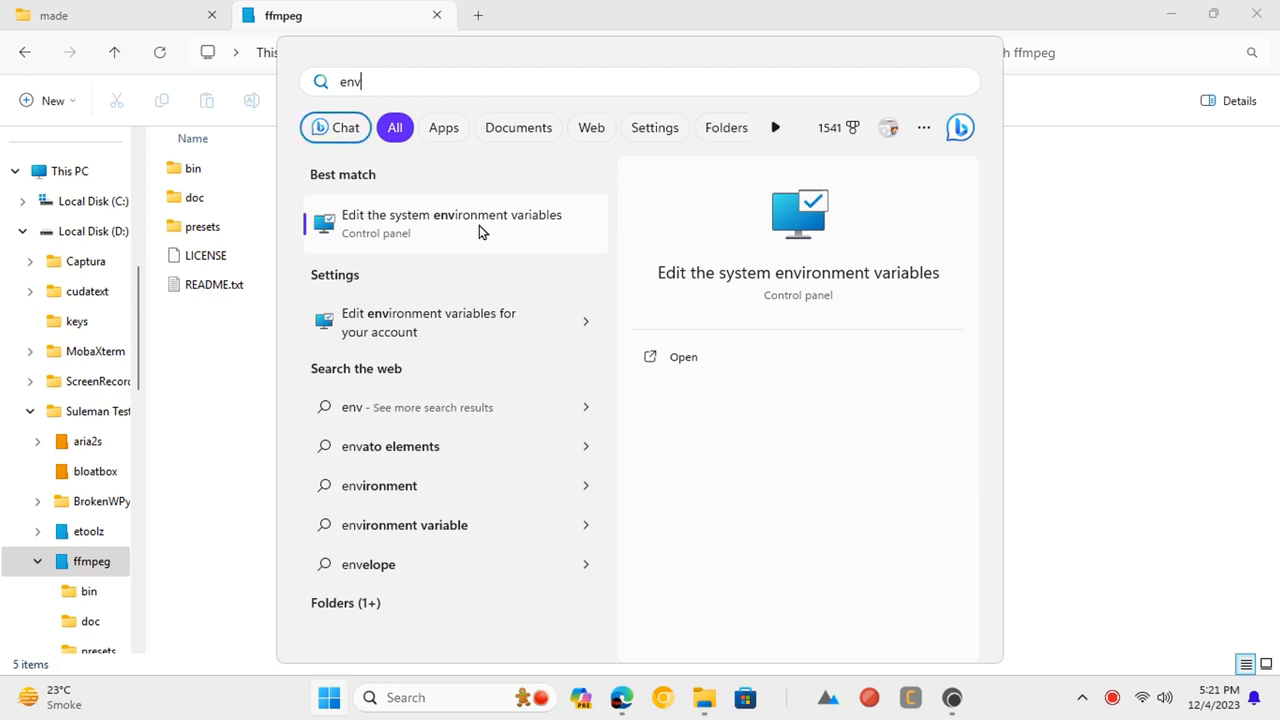
Add the ffmpeg bin folder path as a new entry in the user Path variable
click(451, 223)
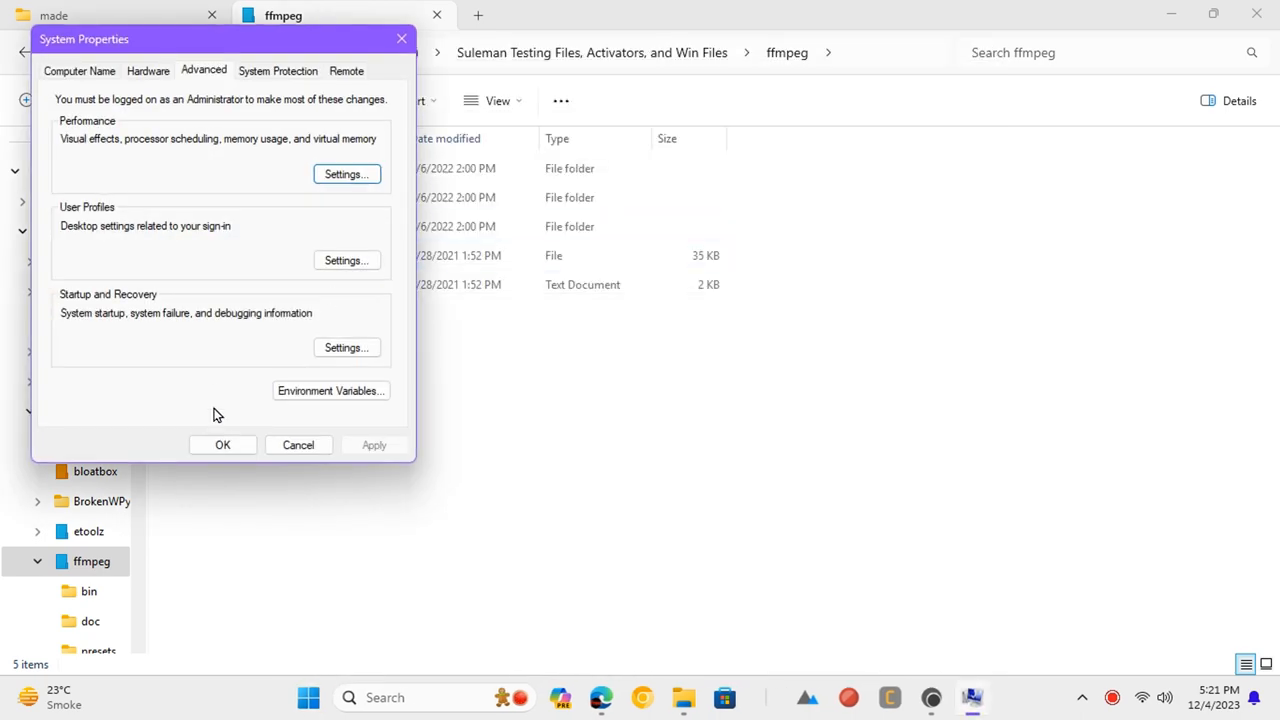
click(330, 390)
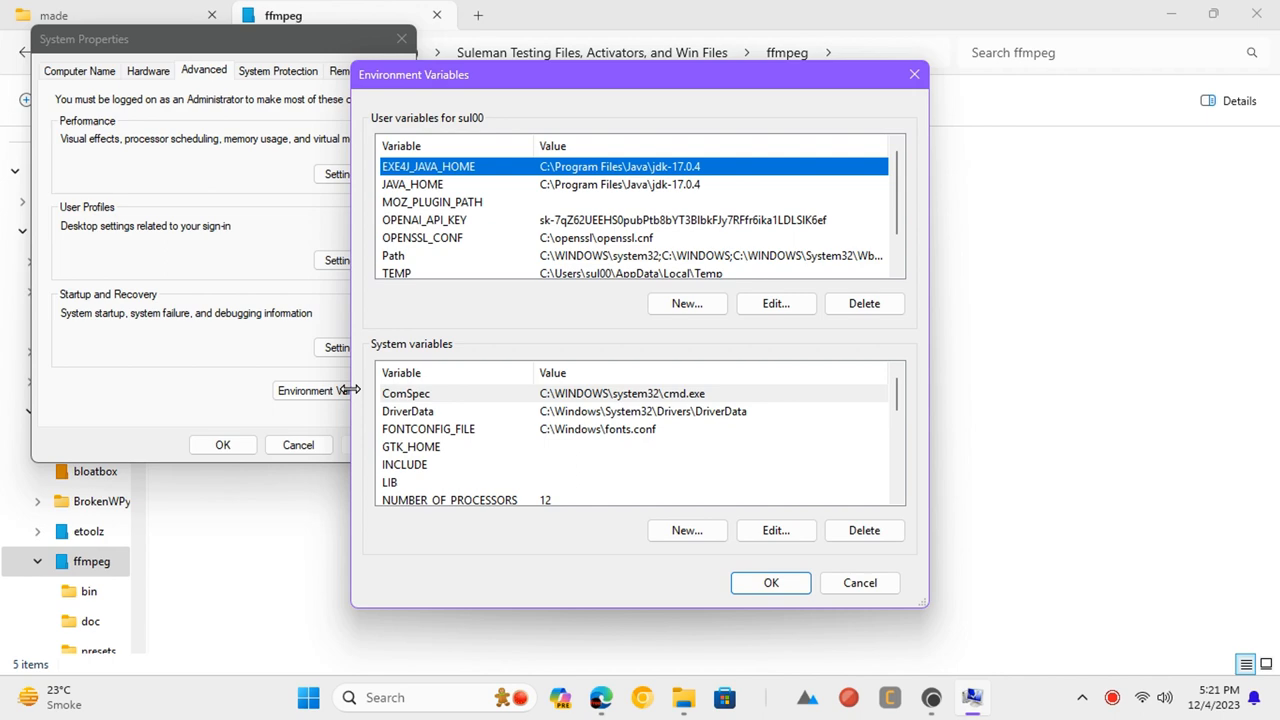
click(776, 303)
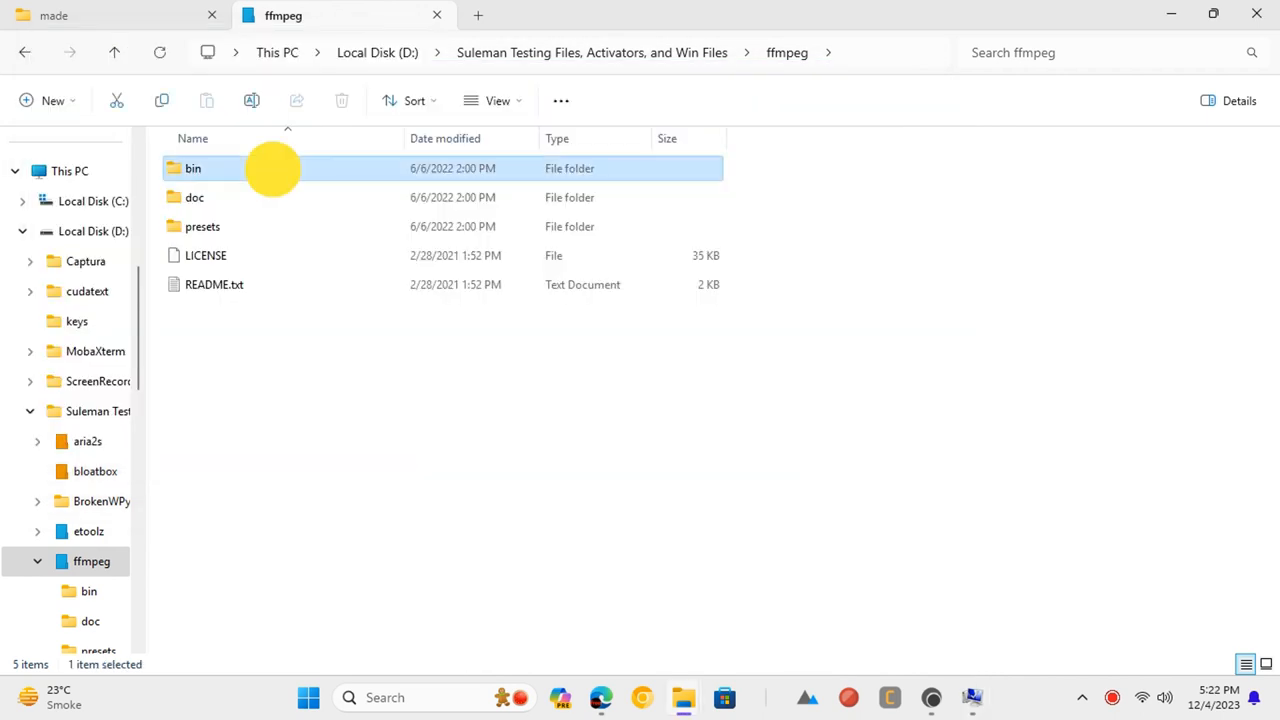
double_click(193, 168)
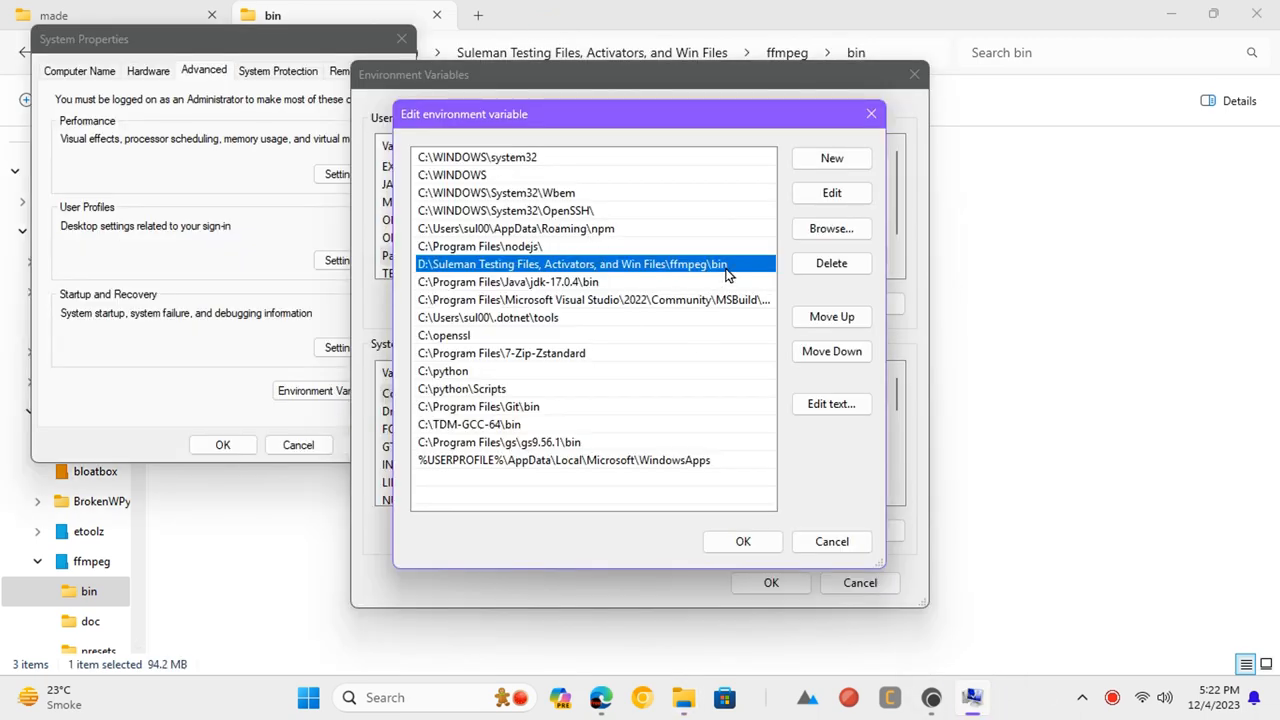
click(743, 541)
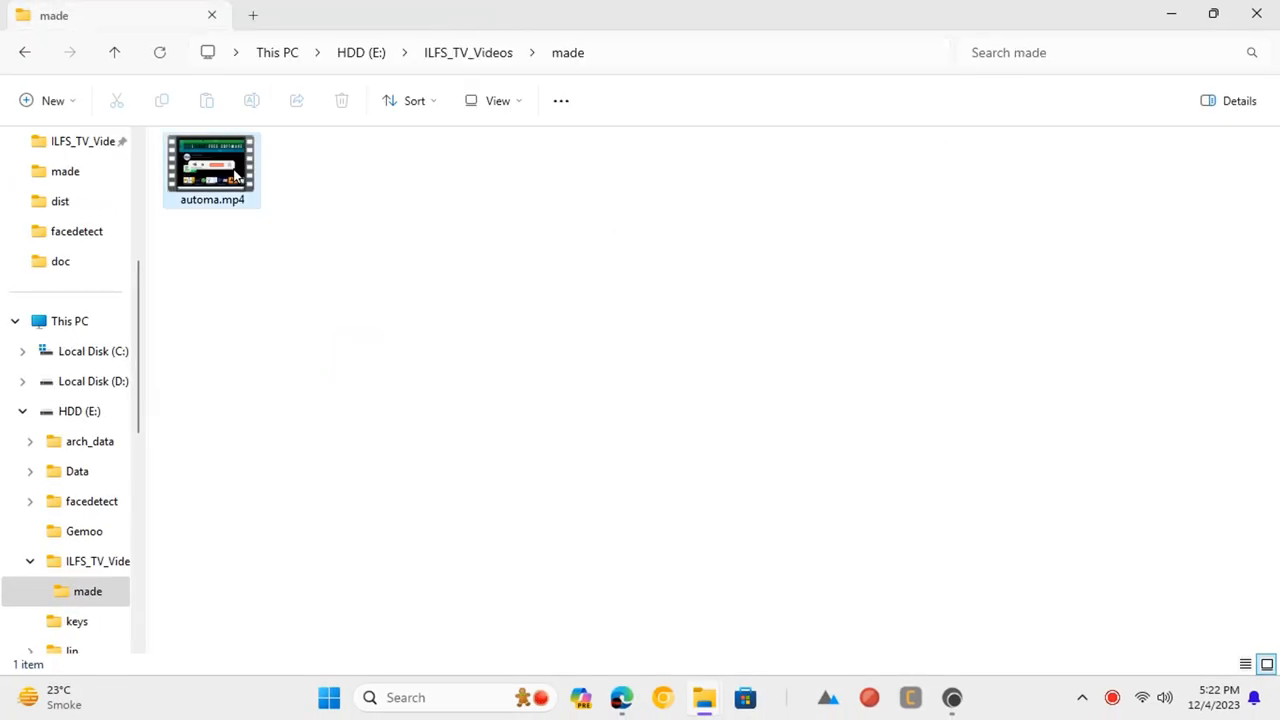
Deselect automa.mp4 and open a PowerShell terminal in the made folder
click(211, 165)
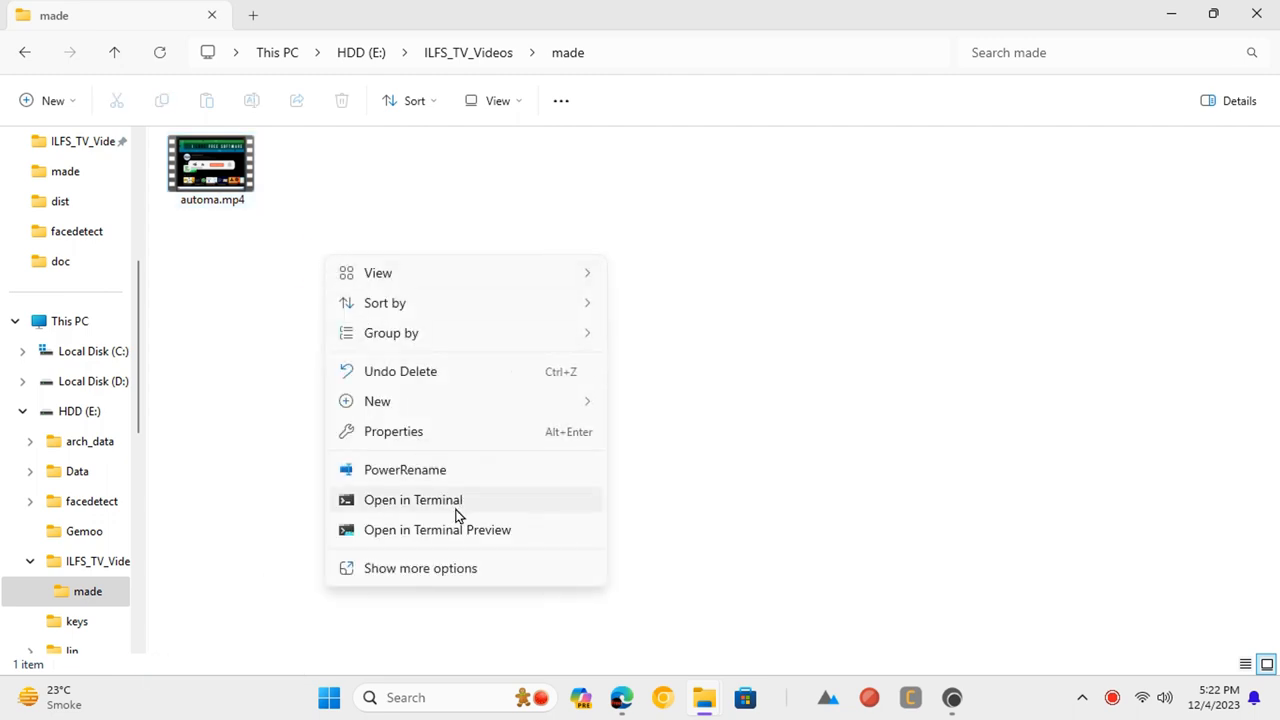
click(412, 499)
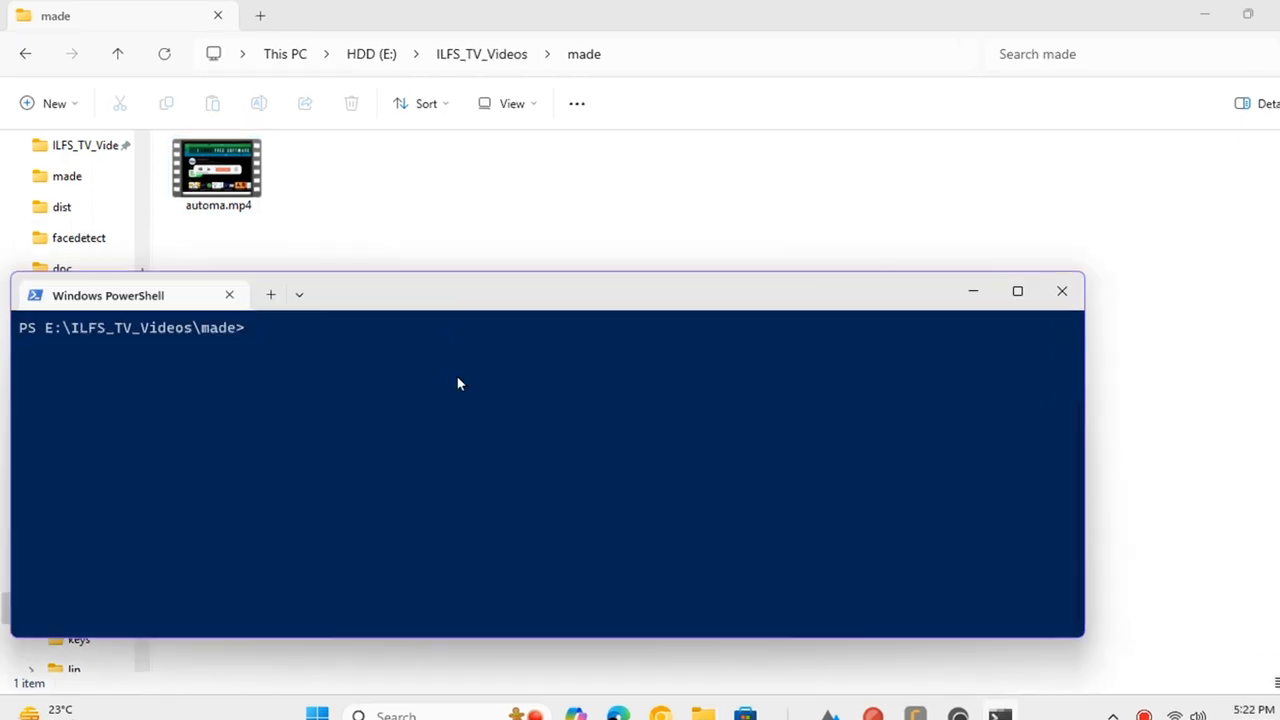
Run 'ffmpeg -i input.mp4 -vcodec libx265 -crf 28 output.mp4' to produce output.mp4
text(ffmpeg -i input.mp4 -vcodec libx265 -crf 28 output.mp4)
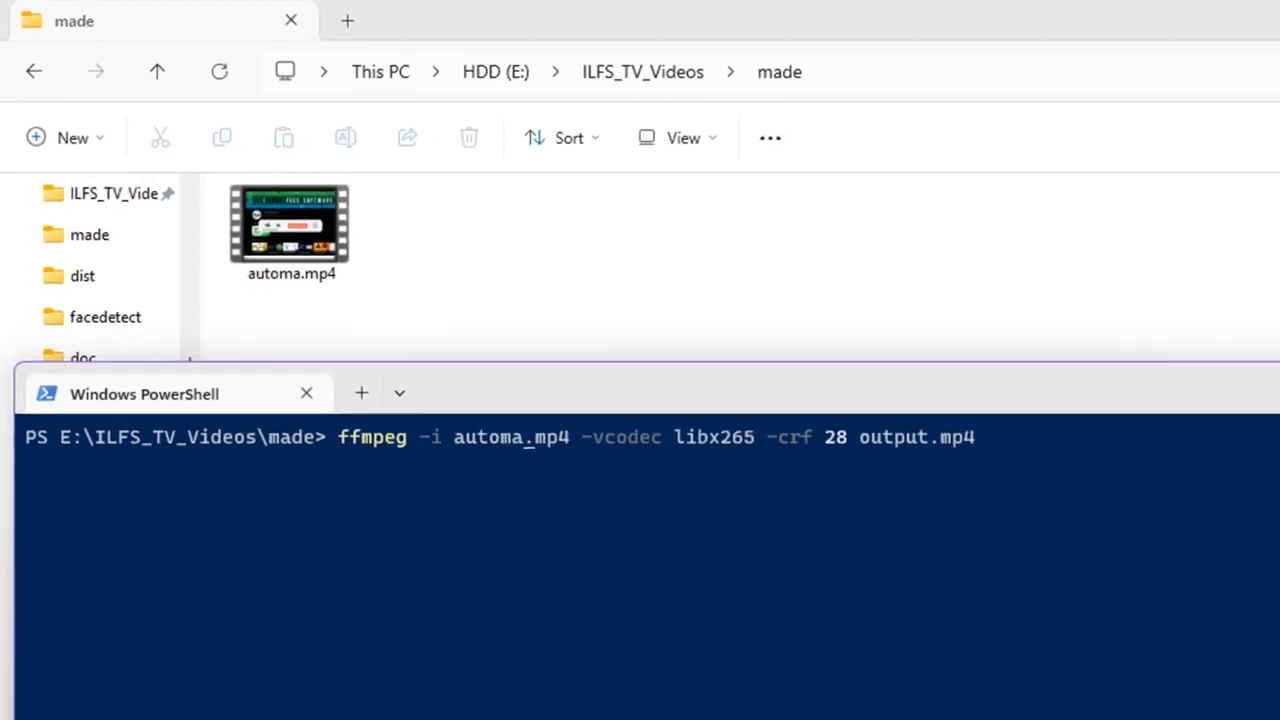
key(Enter)
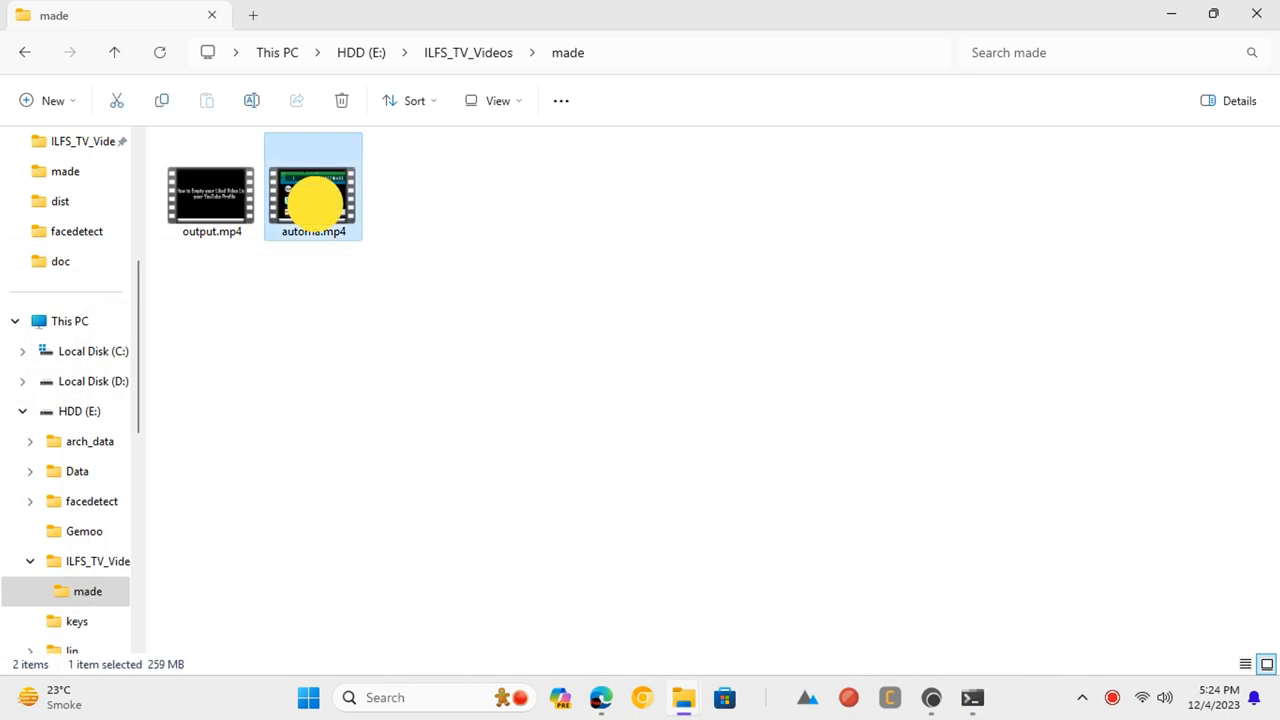
Select the original automa.mp4 video to bring up its properties
click(211, 186)
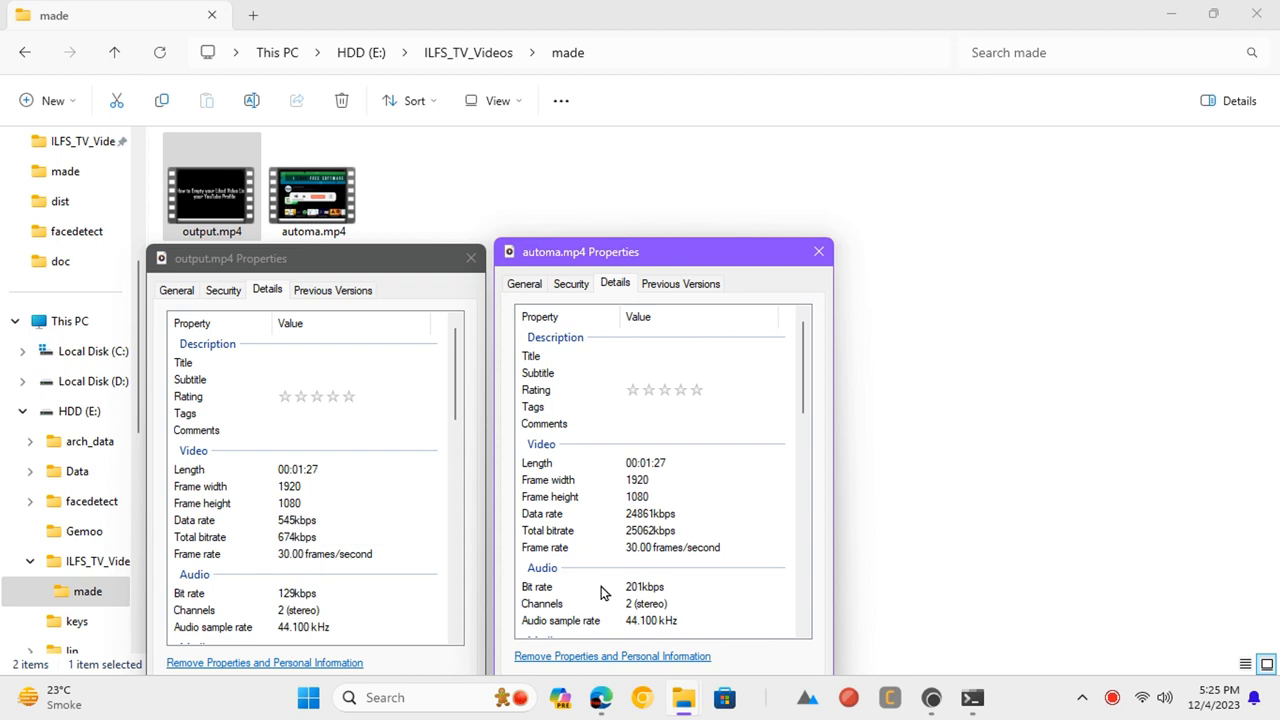
mouse_move(607, 481)
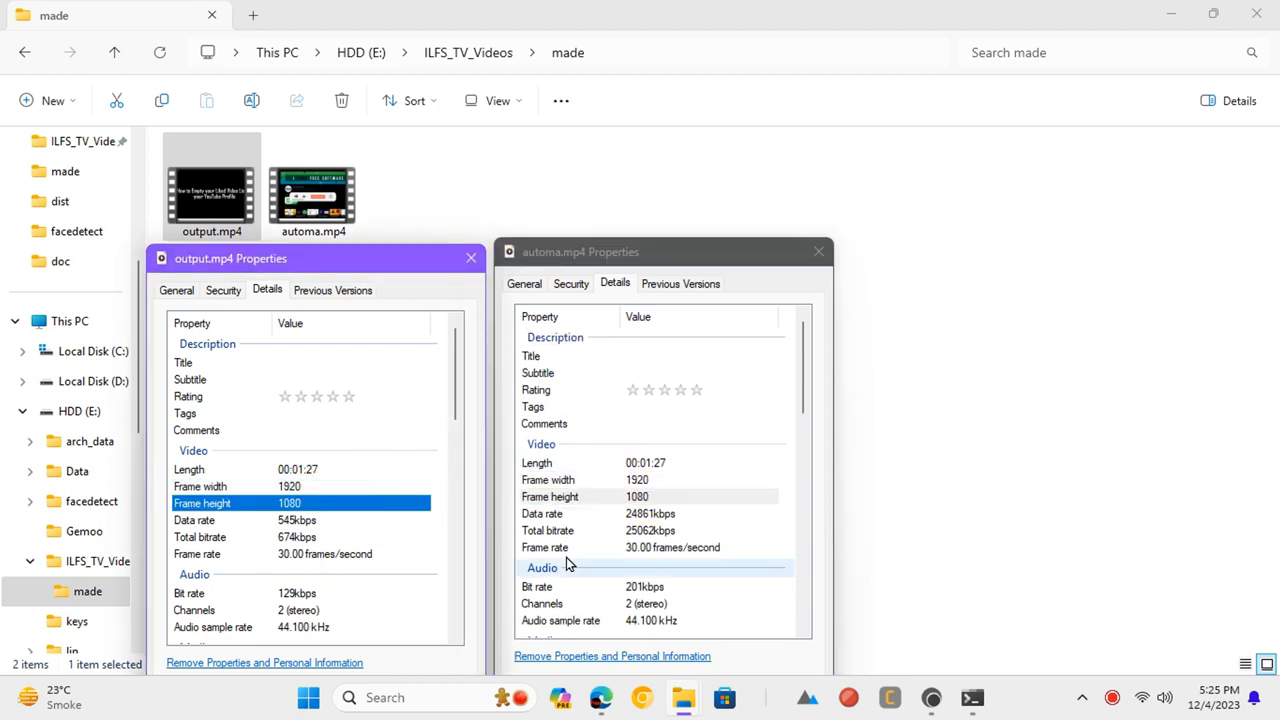
Show the General tab and highlight output.mp4's 7.09 MB size against automa.mp4's 259 MB
click(177, 290)
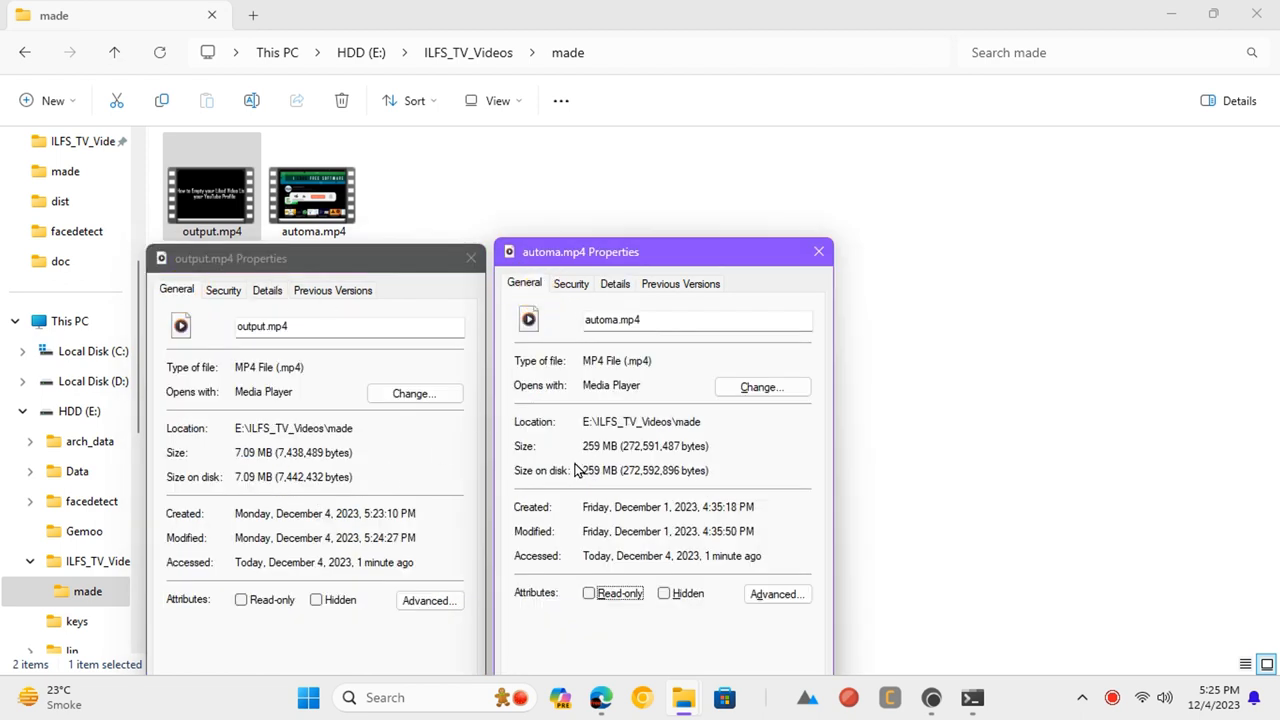
double_click(600, 446)
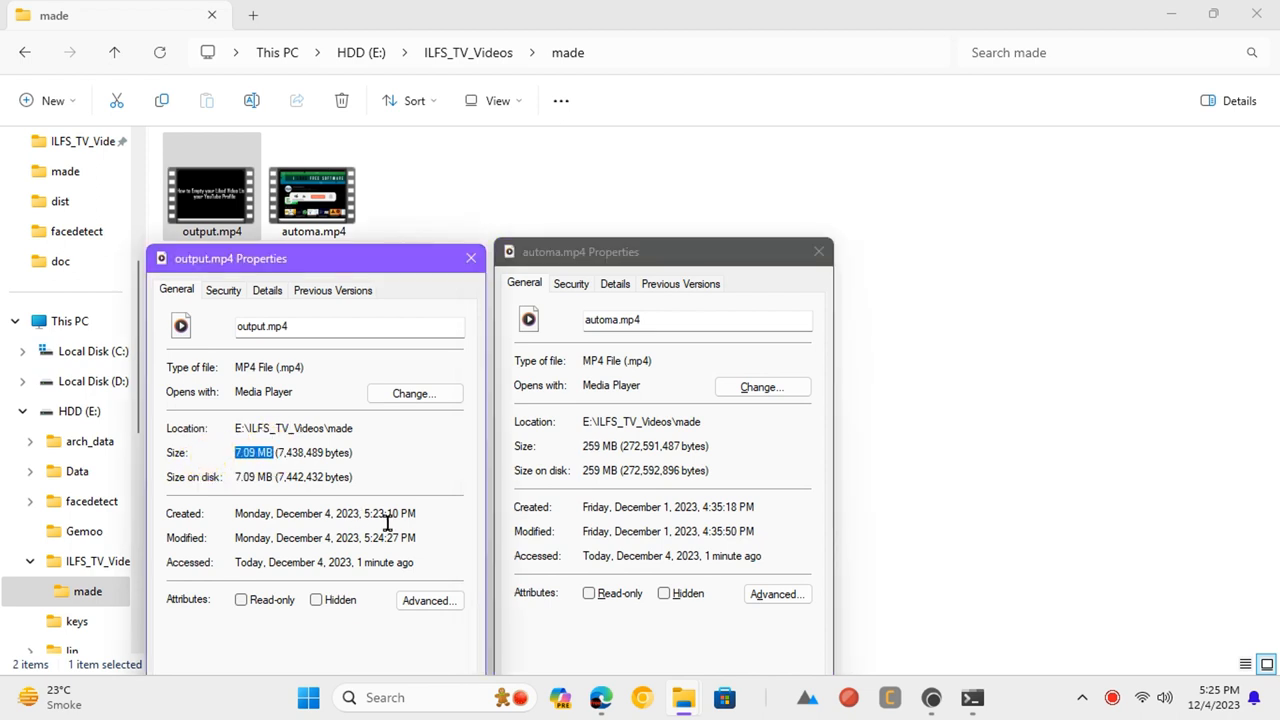
mouse_move(471, 258)
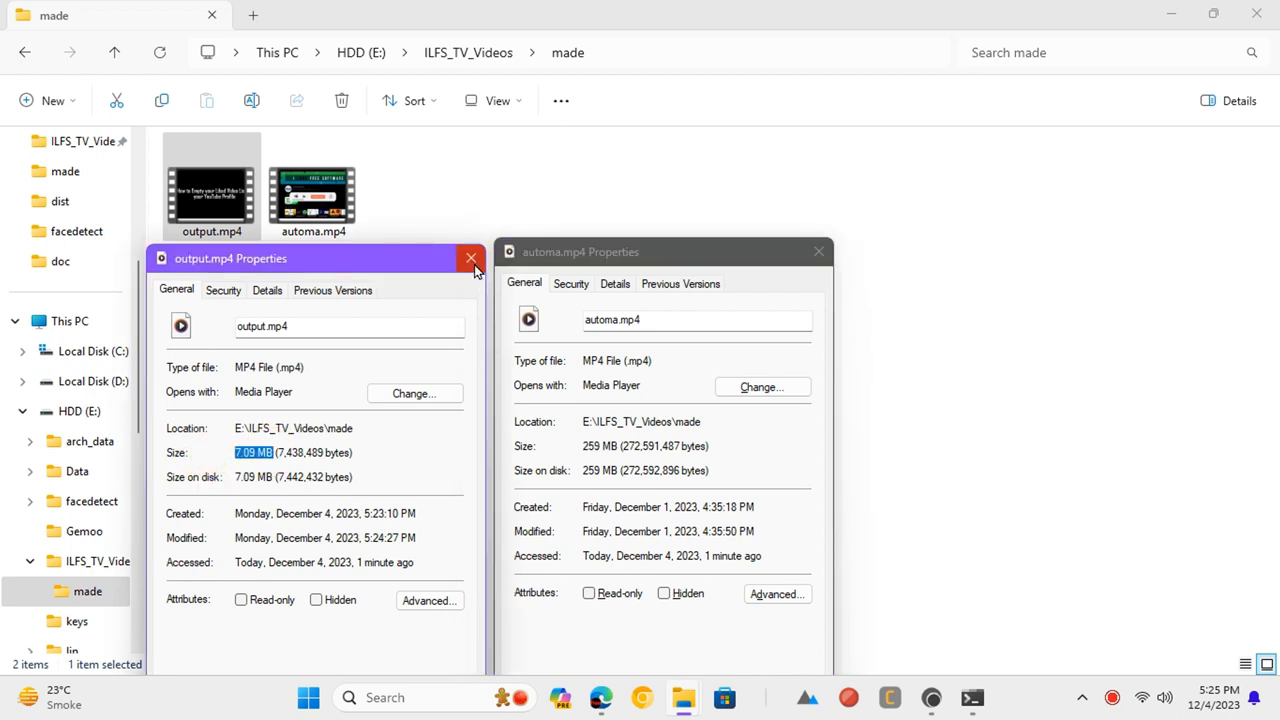
mouse_move(471, 258)
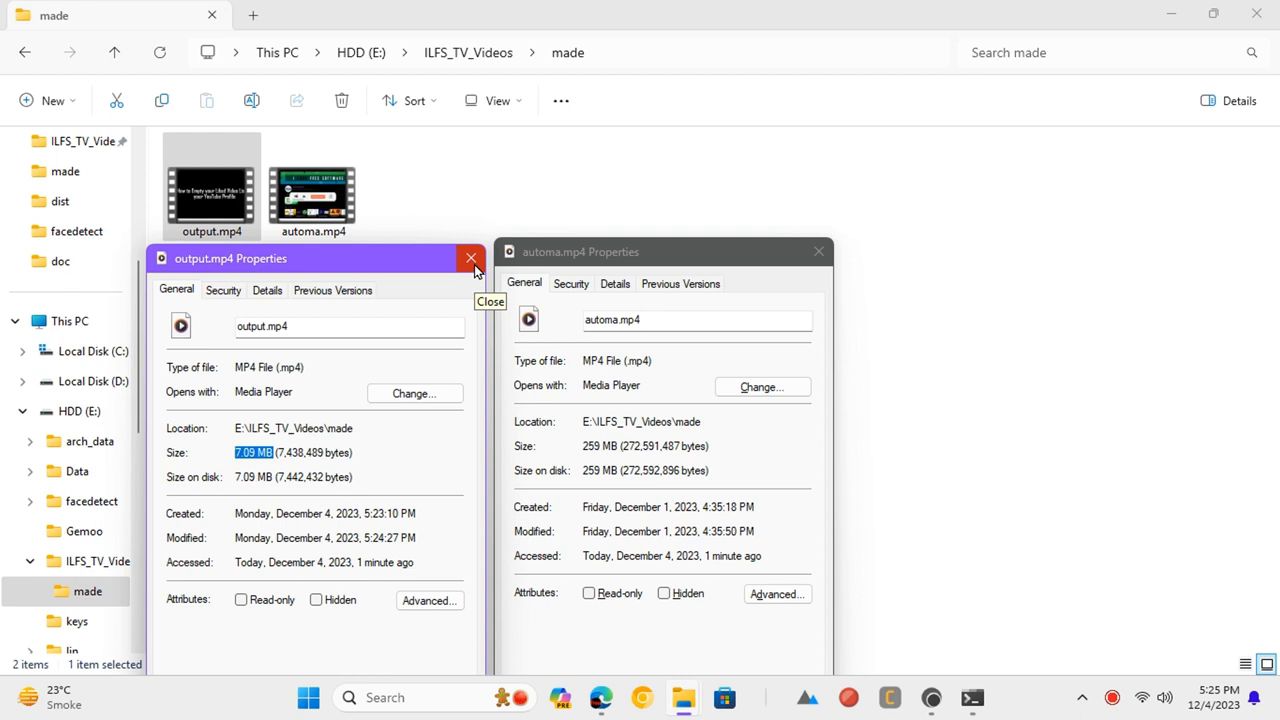